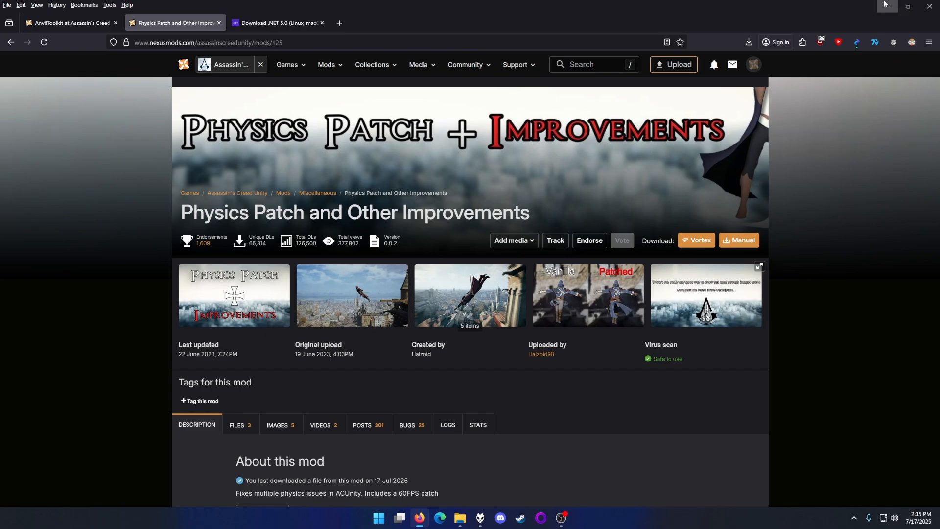
mouse_move(806, 107)
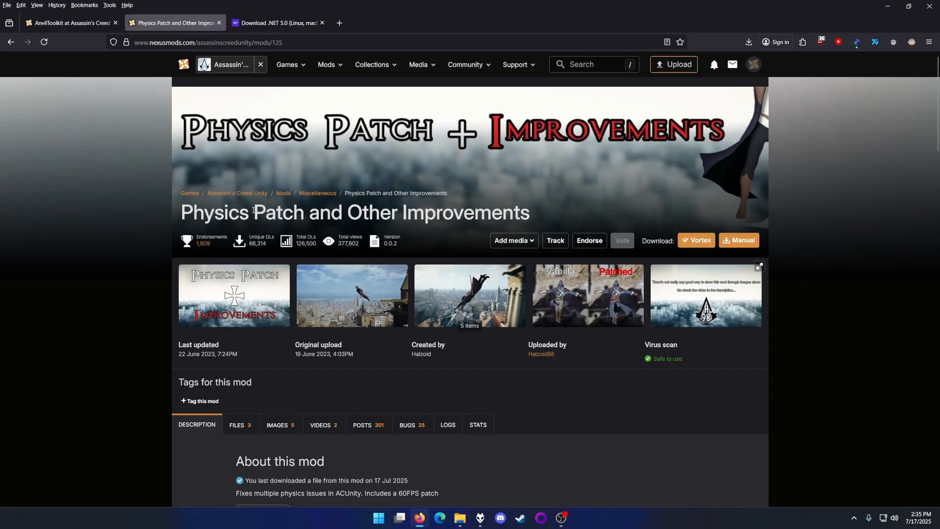
mouse_move(271, 119)
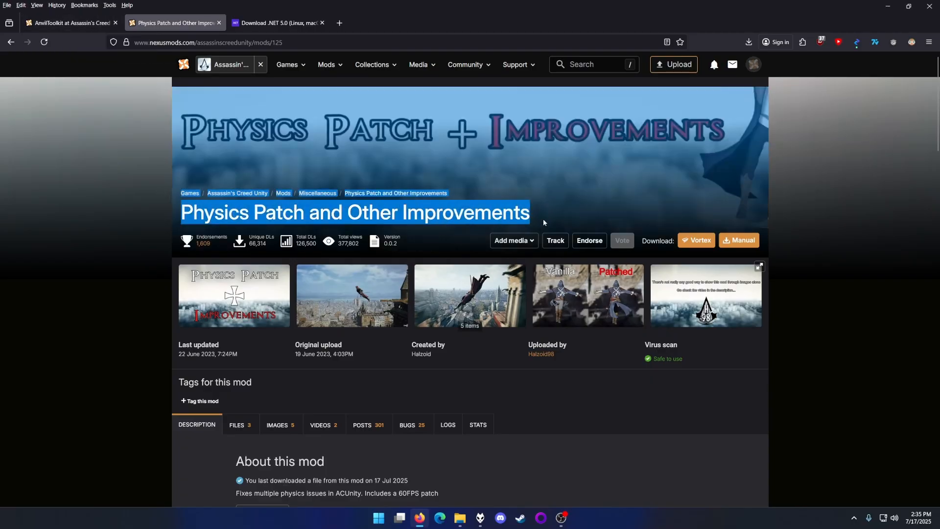
Bring up the AnvilToolkit release download options on Nexus Mods
click(68, 23)
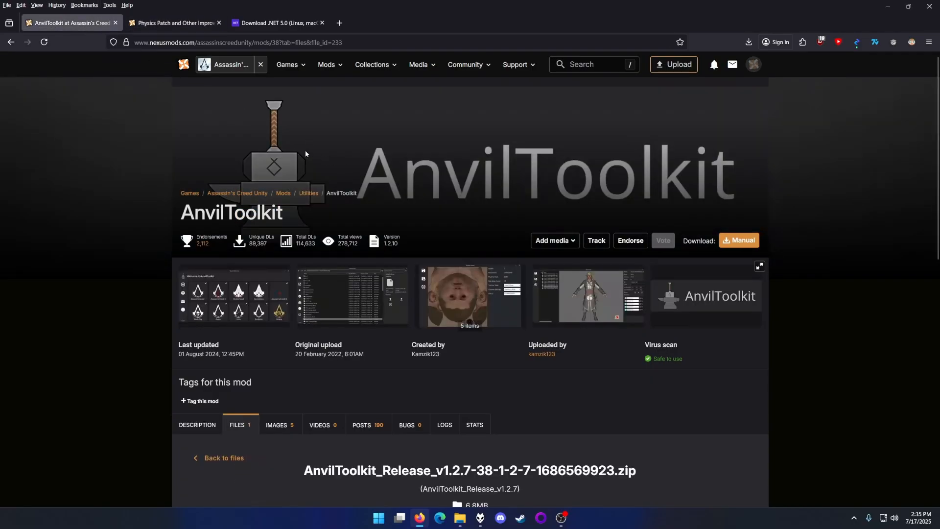
scroll(down, 3)
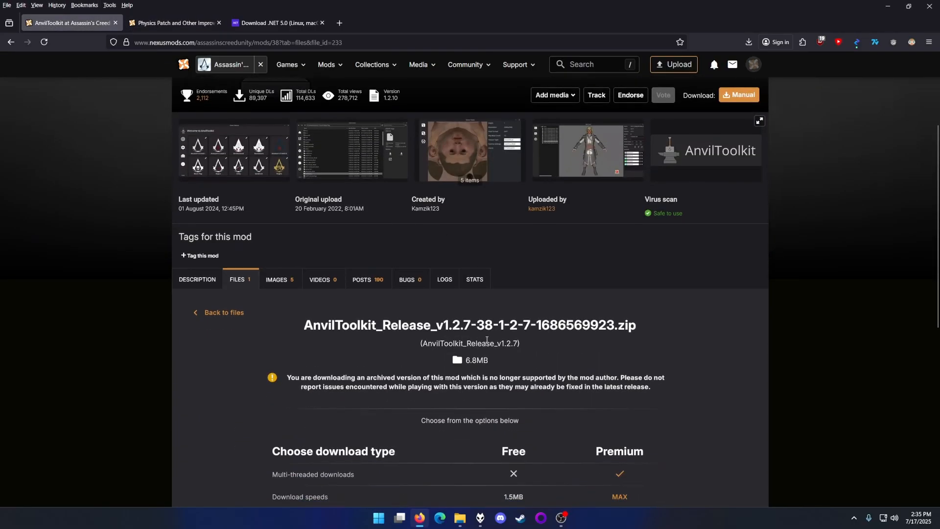
mouse_move(464, 318)
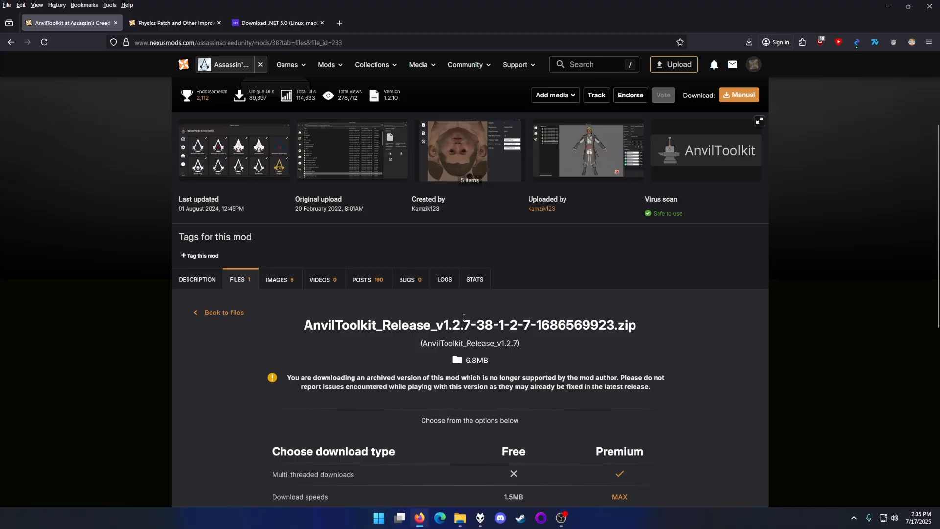
mouse_move(485, 302)
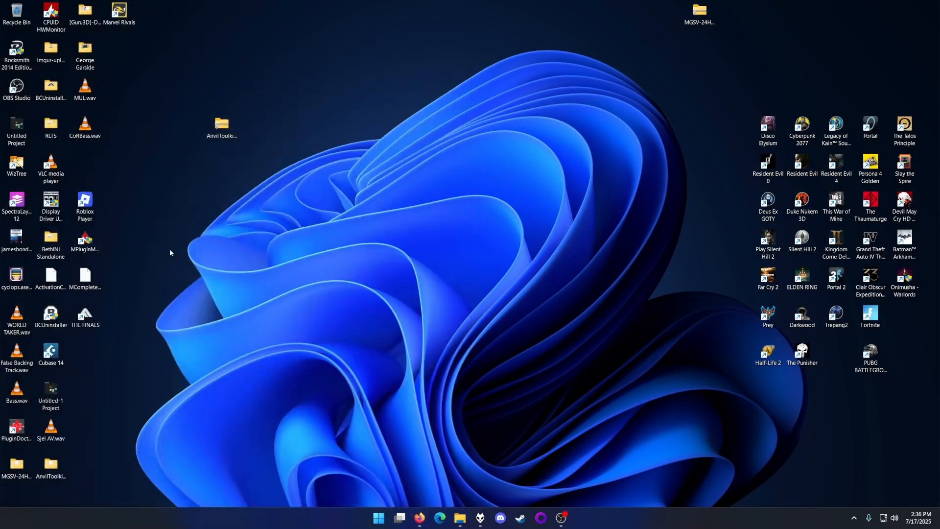
Launch AnvilToolkit.exe from the release folder on the desktop
double_click(221, 124)
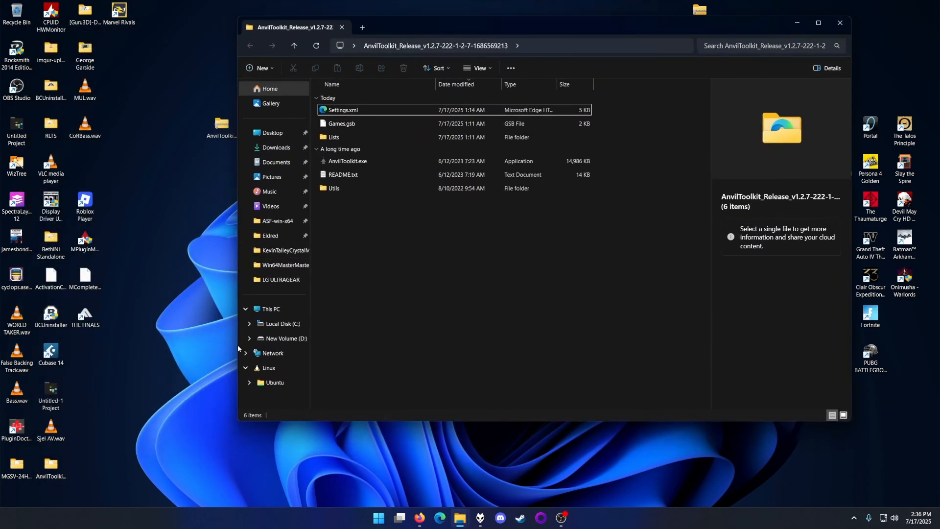
click(346, 161)
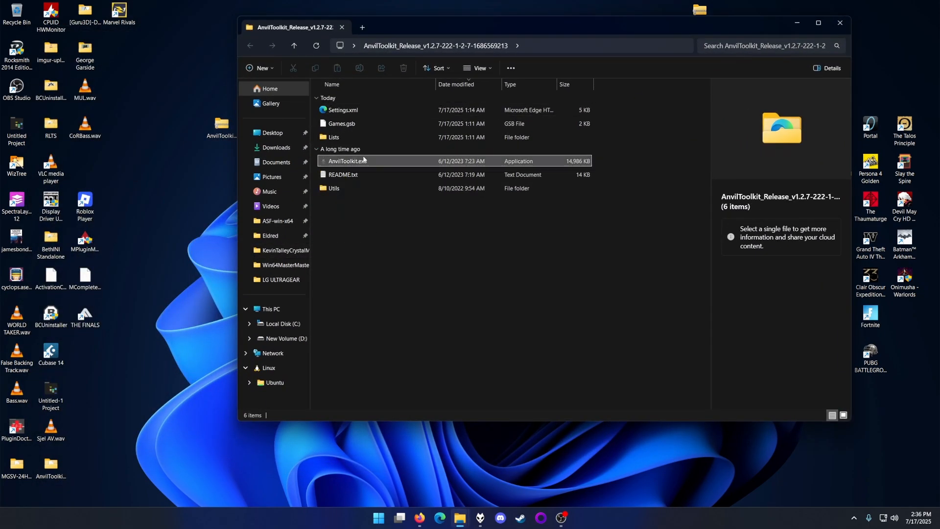
double_click(347, 160)
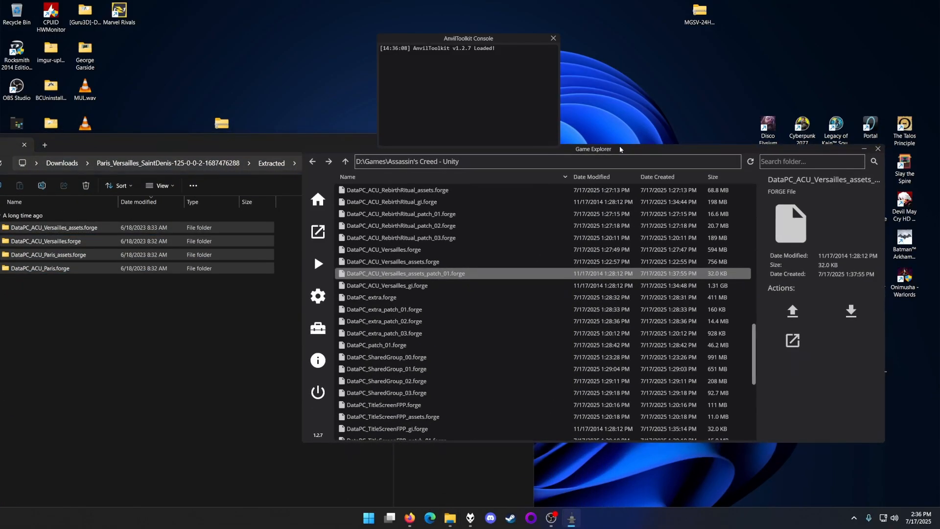
Unpack DataPC_ACU_Versailles.forge into the Extracted folder
right_click(401, 223)
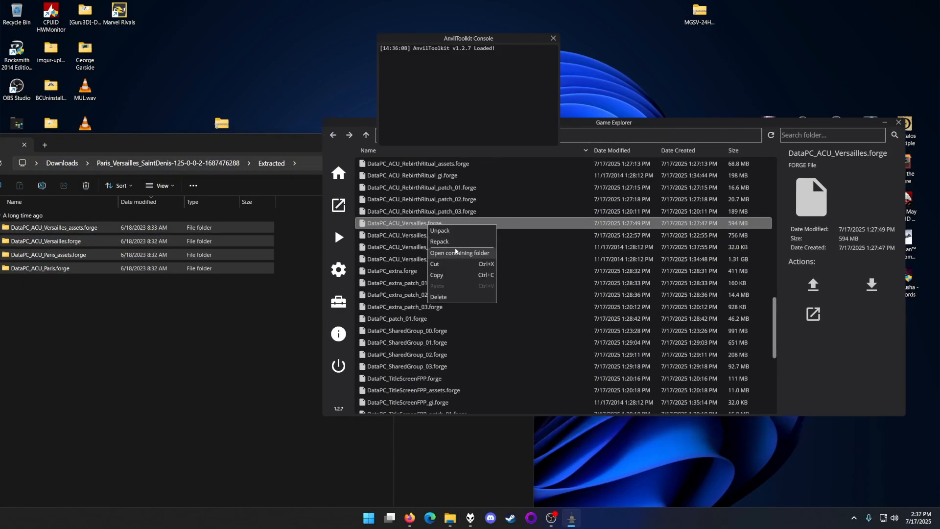
click(438, 230)
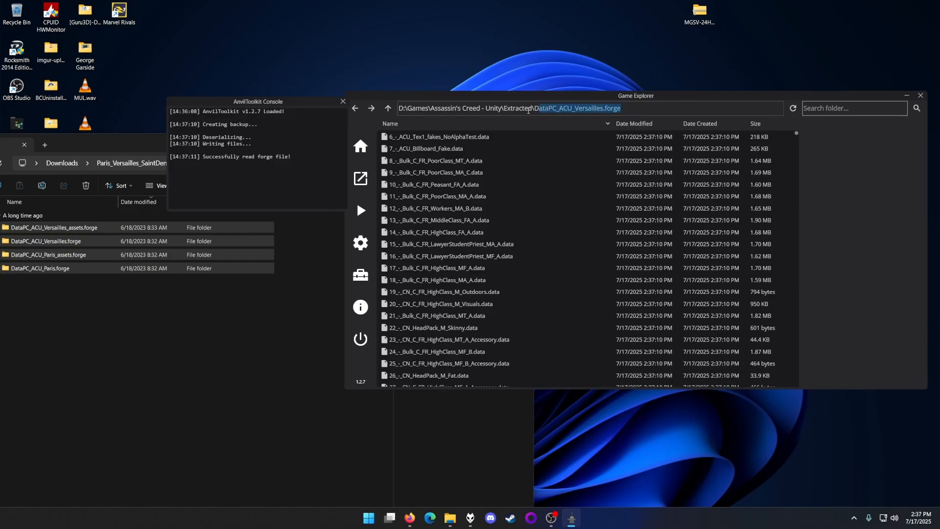
Return to the Assassin's Creed Unity game folder to reach the Versailles assets forge
click(387, 108)
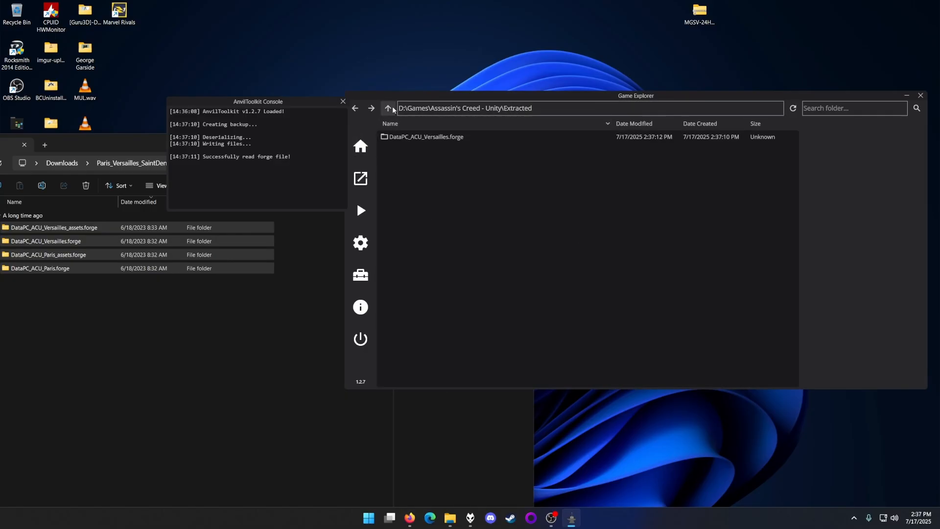
click(388, 108)
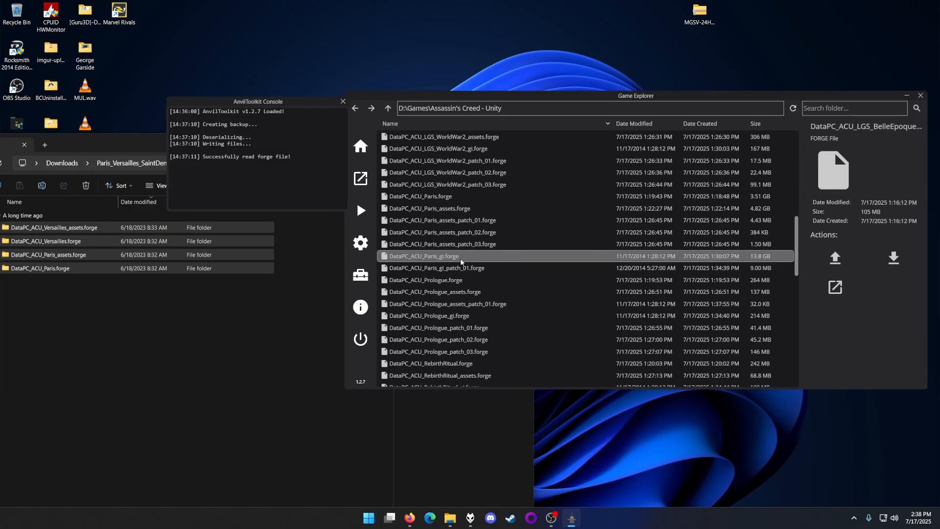
scroll(down, 3)
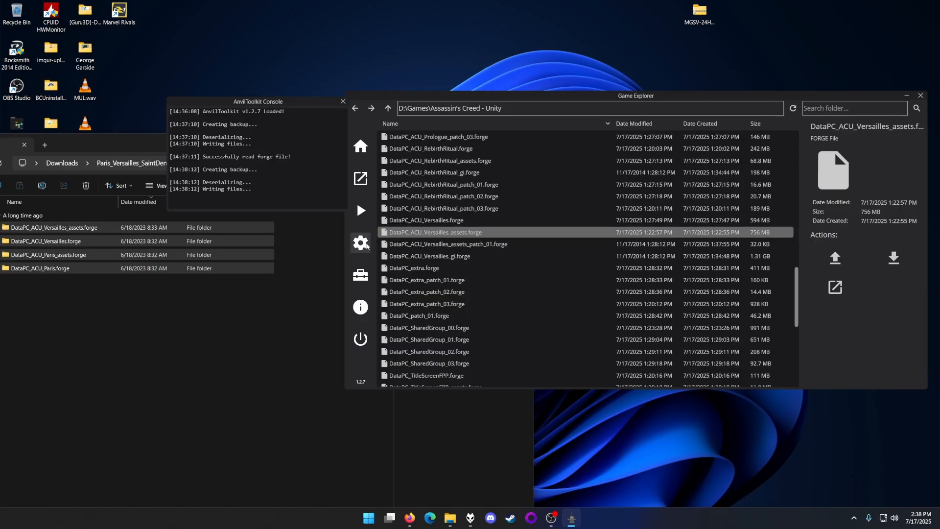
Select DataPC_ACU_Paris.forge and DataPC_ACU_Paris_assets.forge together in the game folder
double_click(435, 232)
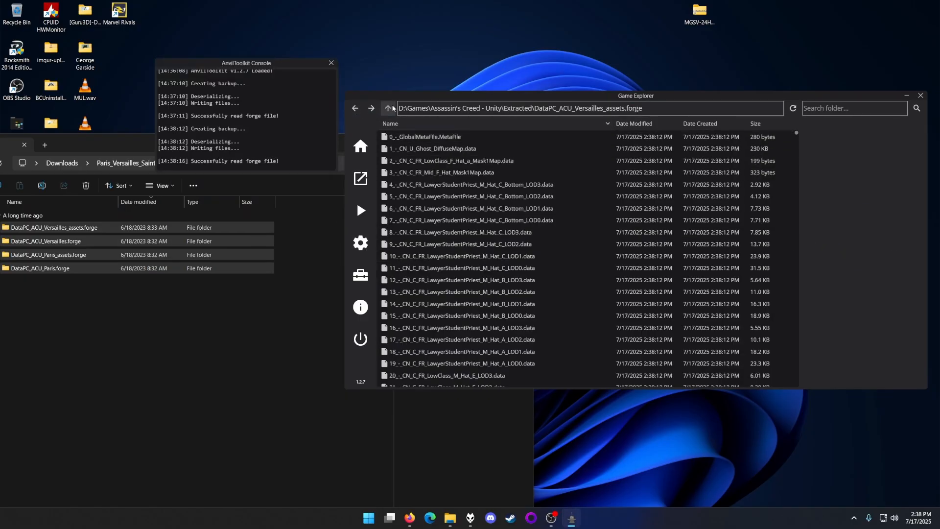
click(387, 107)
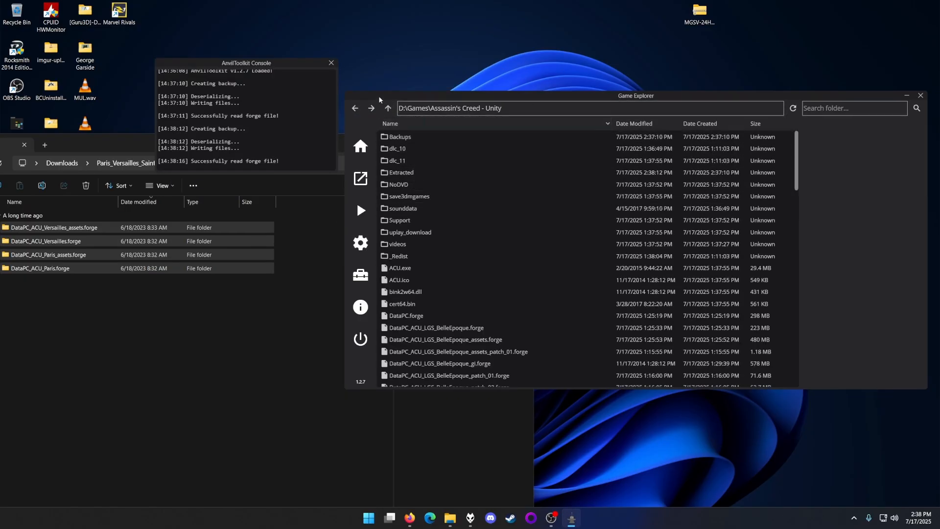
click(399, 256)
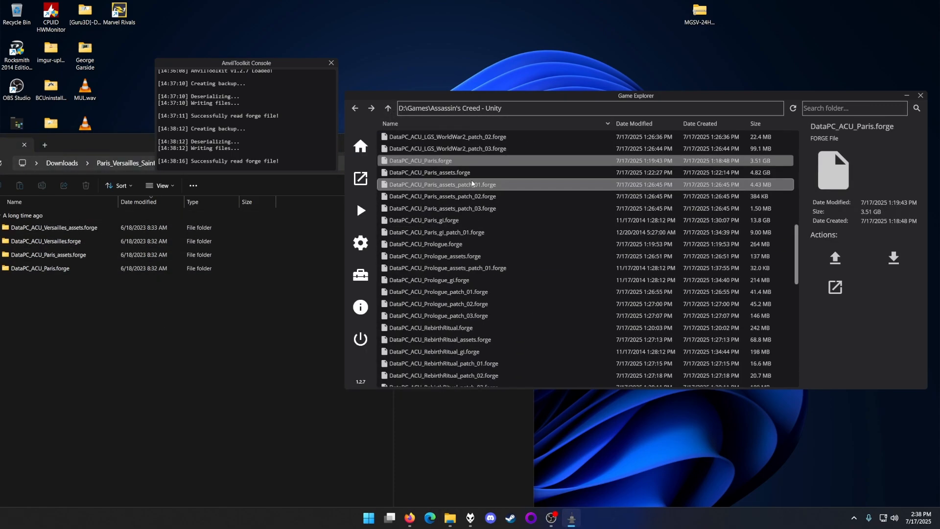
click(427, 172)
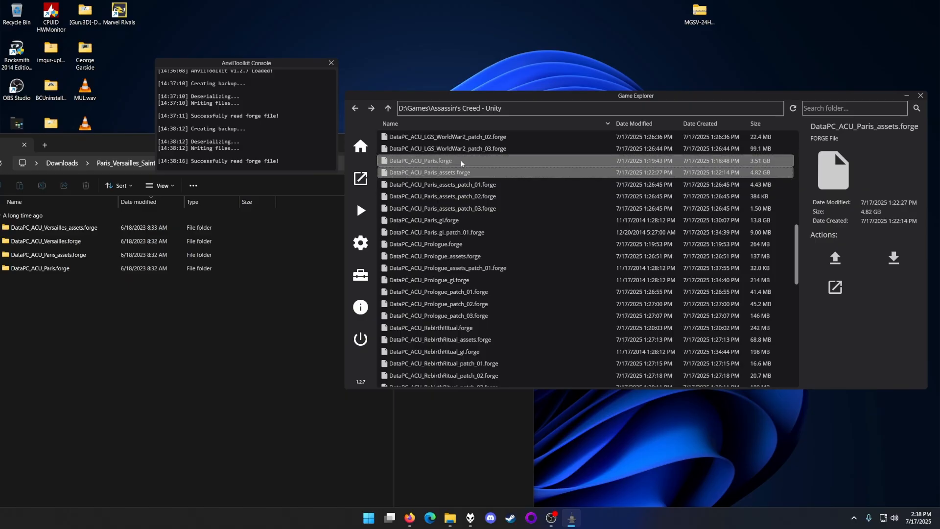
mouse_move(489, 178)
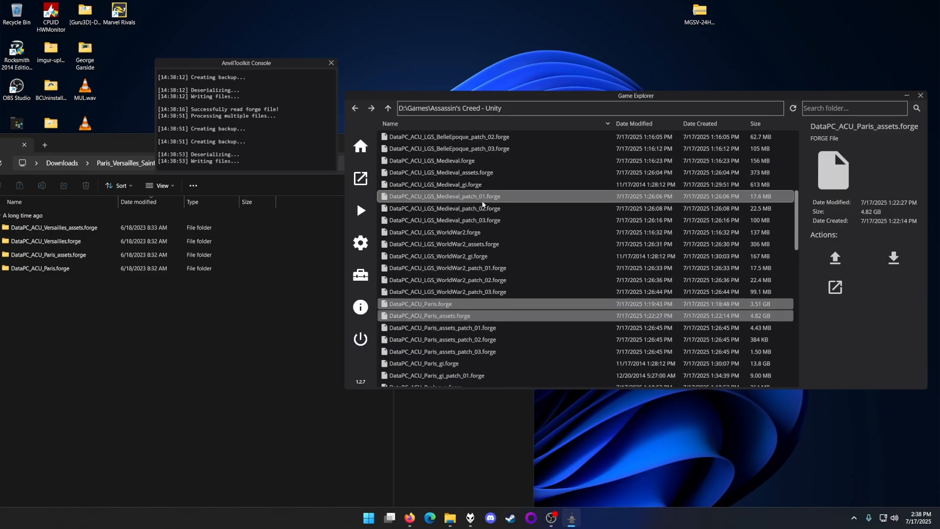
Batch-unpack both selected Paris forge files
scroll(down, 3)
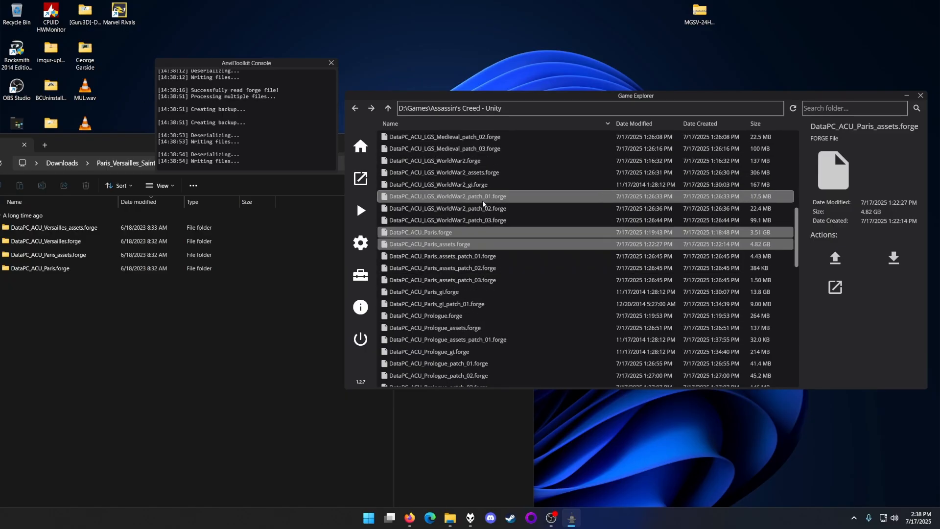
click(434, 159)
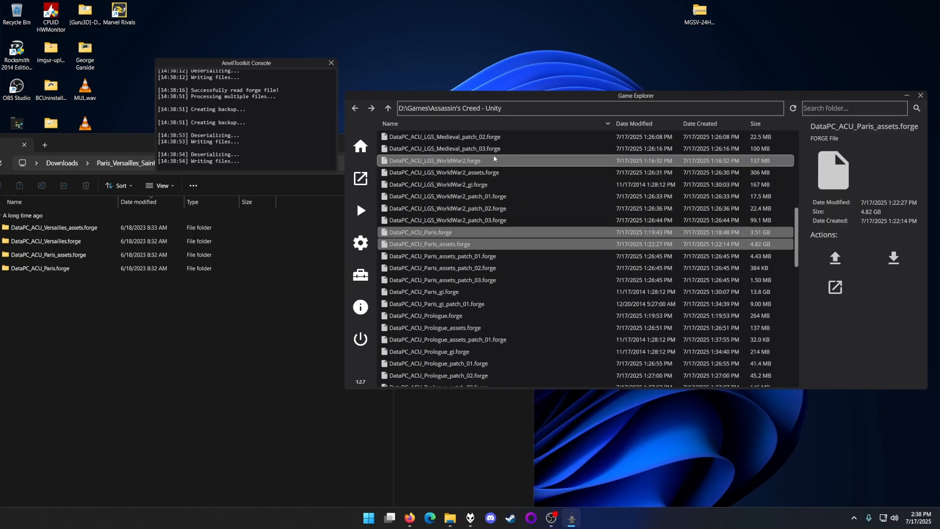
scroll(up, 3)
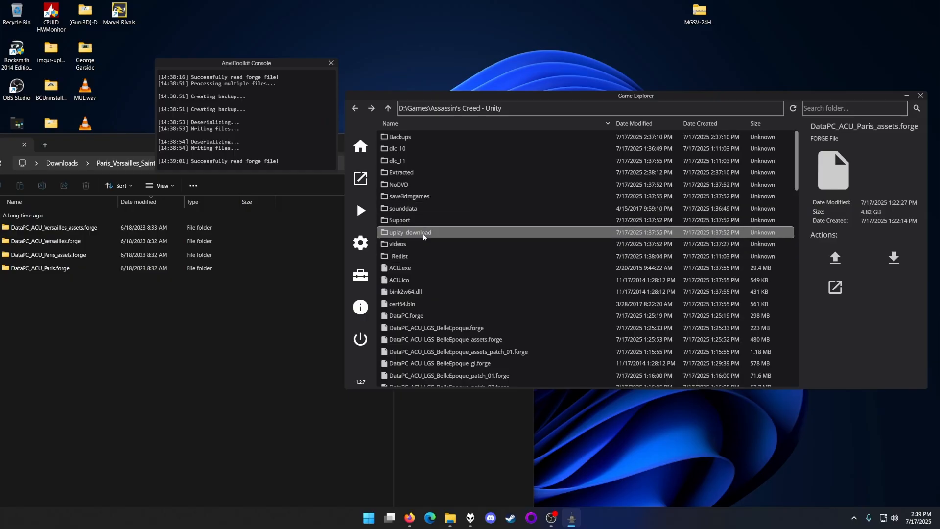
Check the extracted Paris and Versailles folders, then return to the game folder
double_click(401, 172)
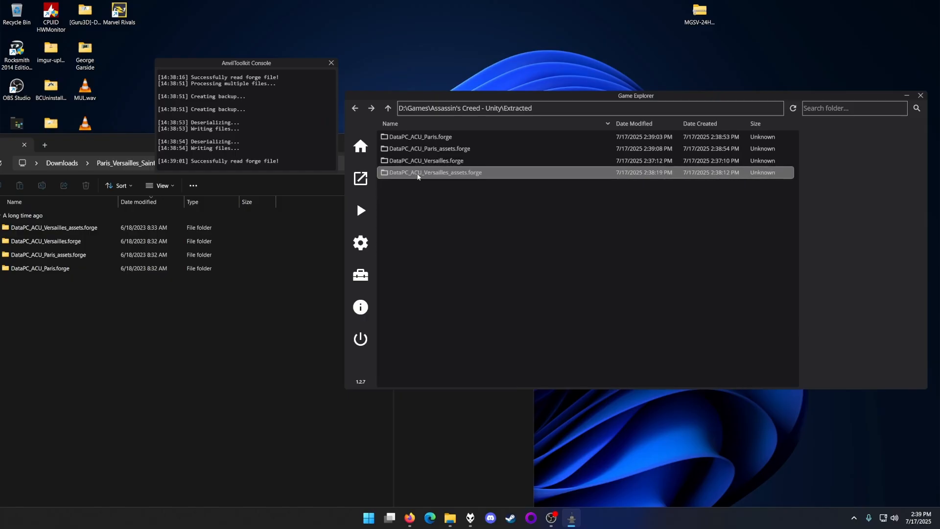
click(435, 172)
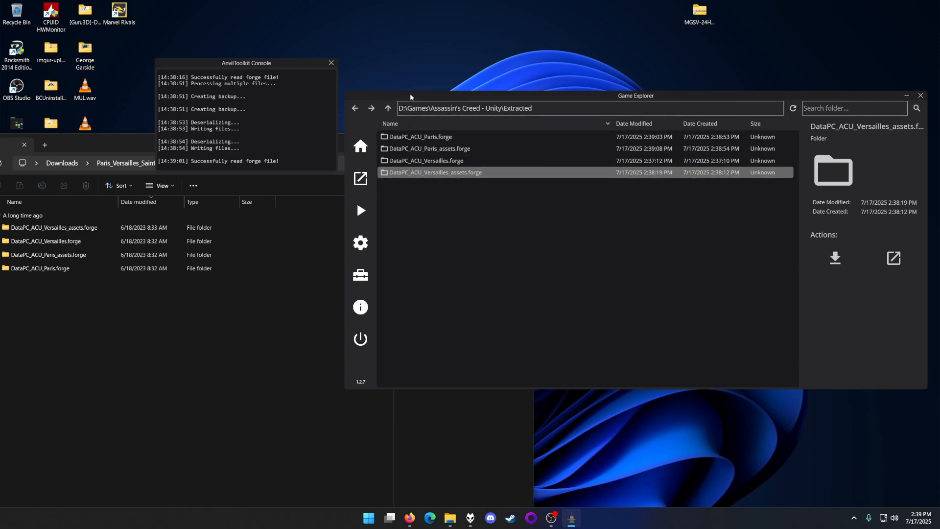
click(388, 108)
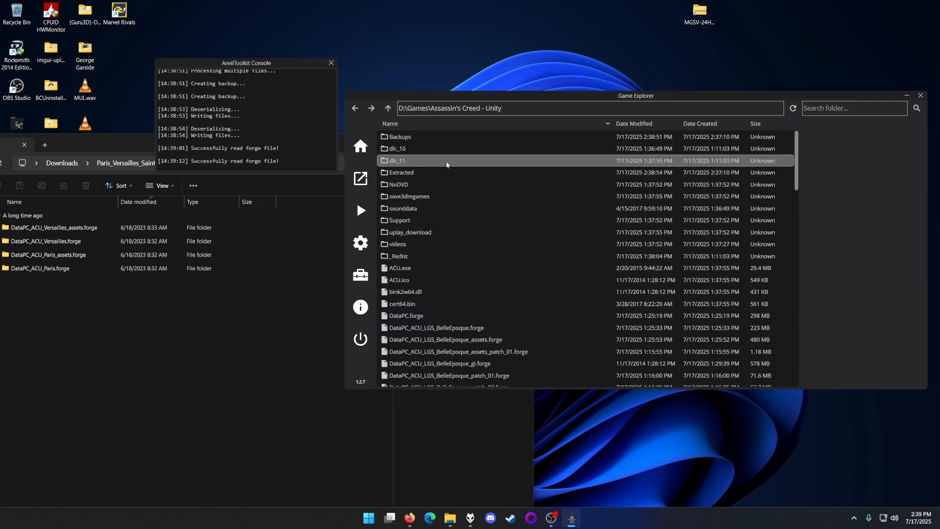
Unpack DataPC_10_dlc.forge inside the dlc_10 folder
double_click(397, 148)
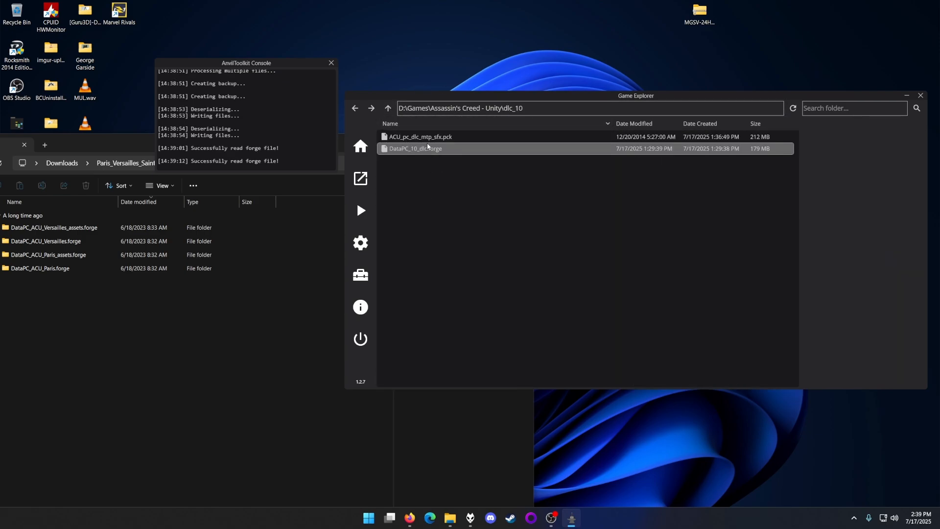
right_click(414, 147)
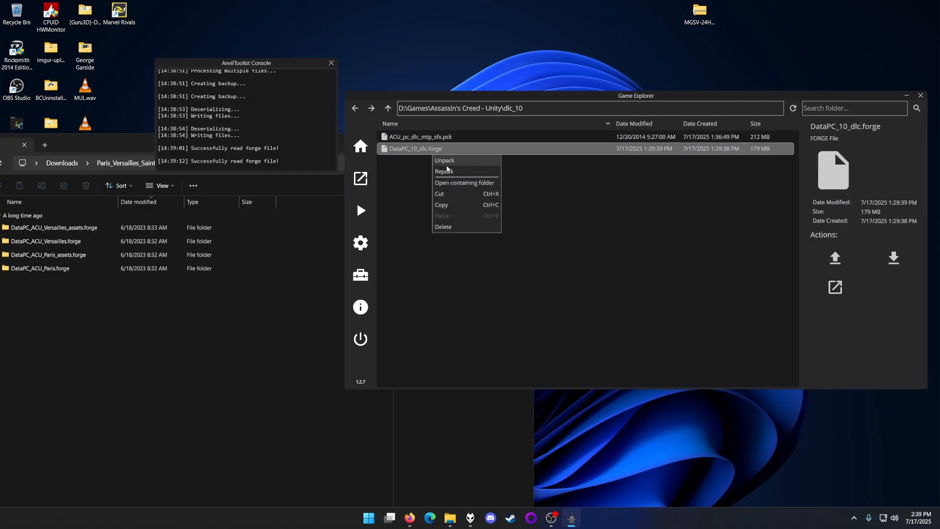
click(444, 159)
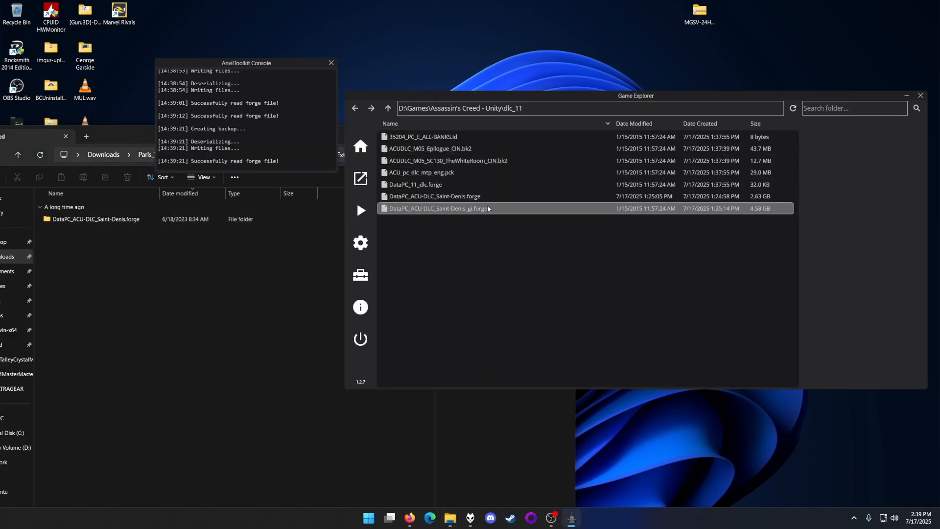
Copy the patch's Extracted, dlc_10 and dlc_11 folders into the Unity game folder
click(434, 196)
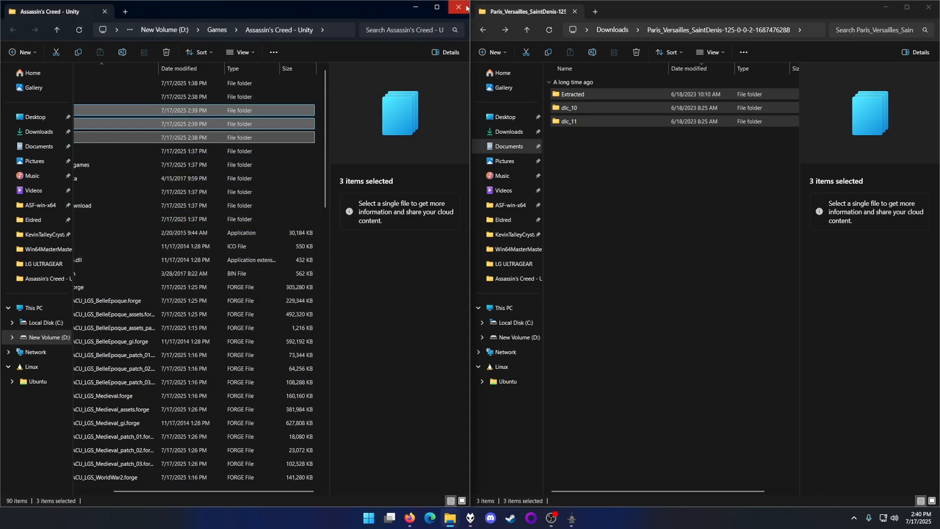
Repack the patched Paris assets folder from the Extracted folder
click(458, 9)
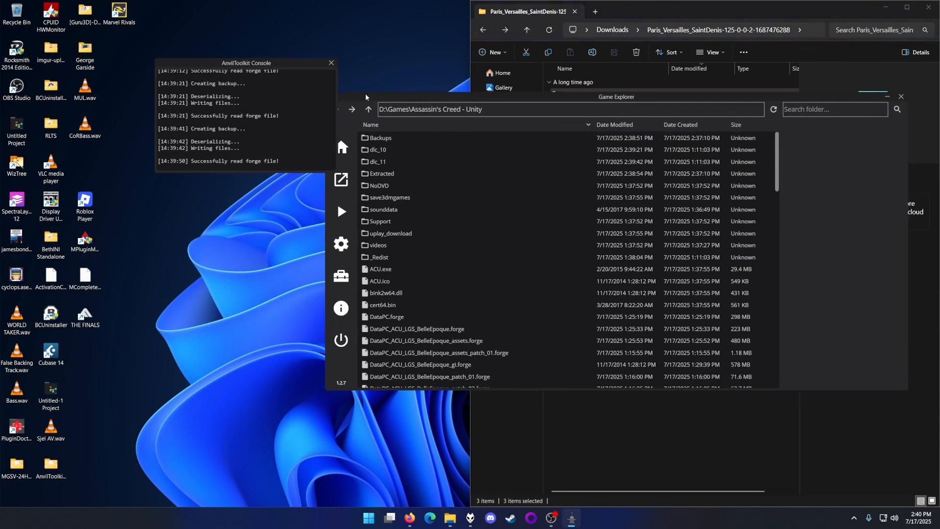
double_click(382, 174)
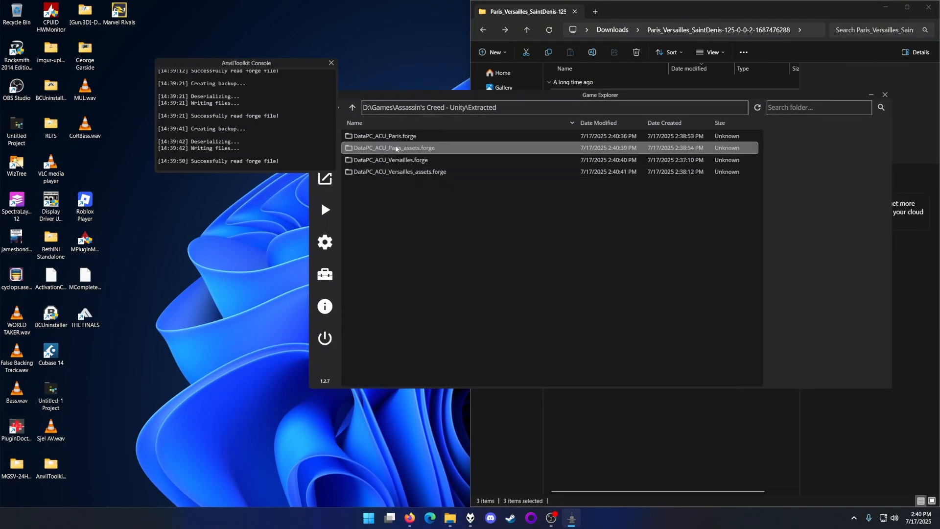
click(384, 135)
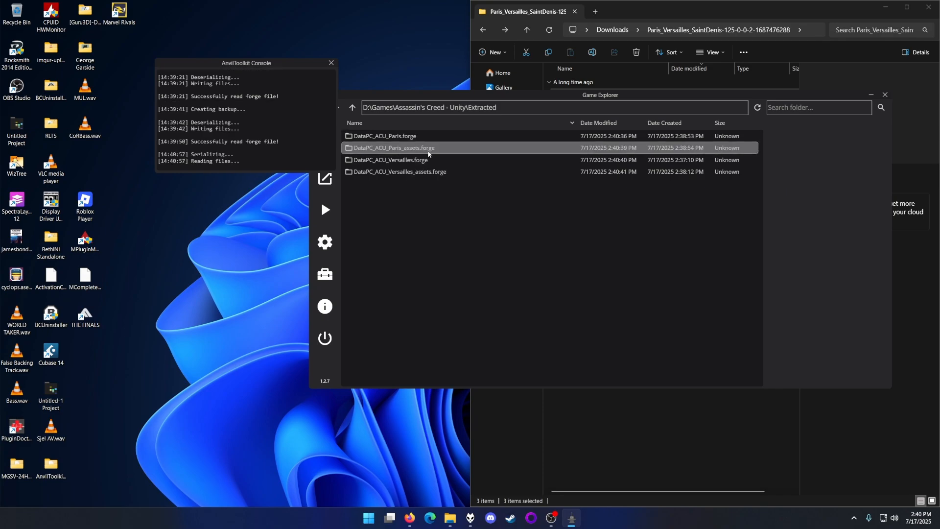
mouse_move(428, 147)
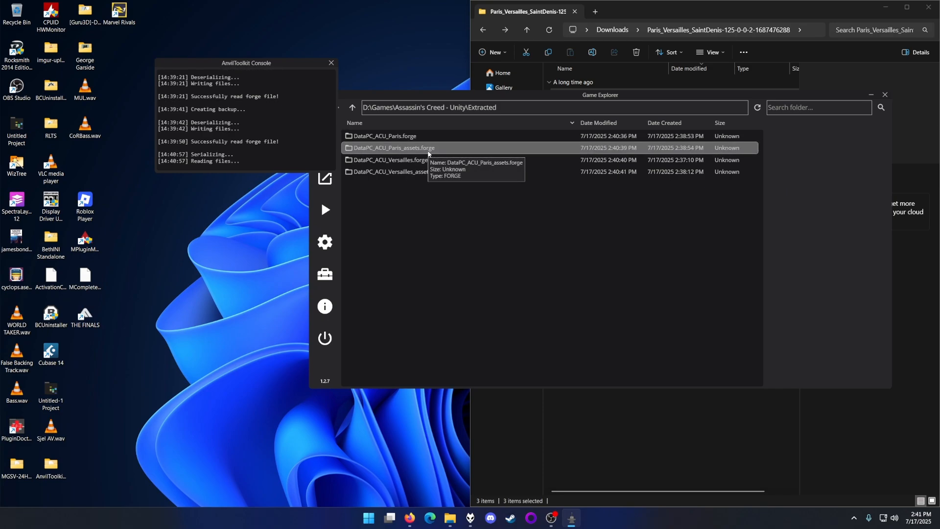
mouse_move(75, 162)
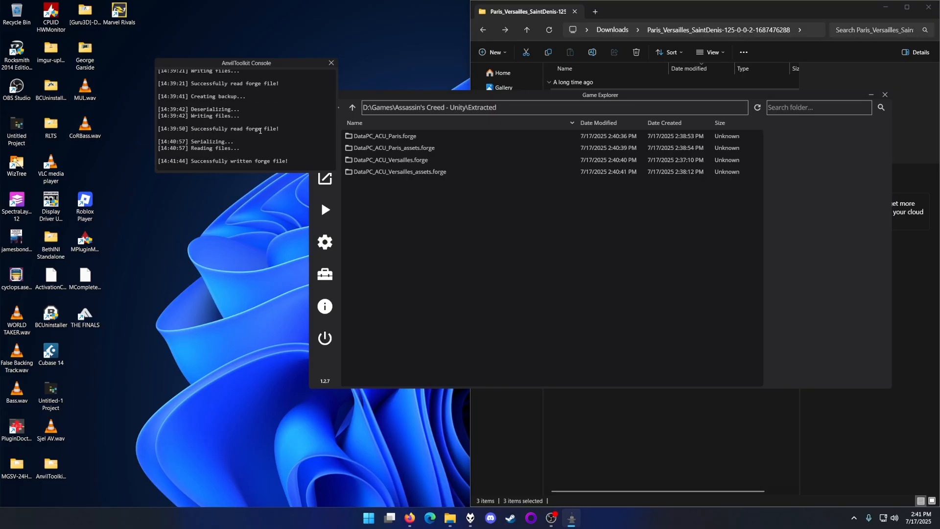
Repack the remaining Paris and Versailles extracted folders into their forges
click(392, 148)
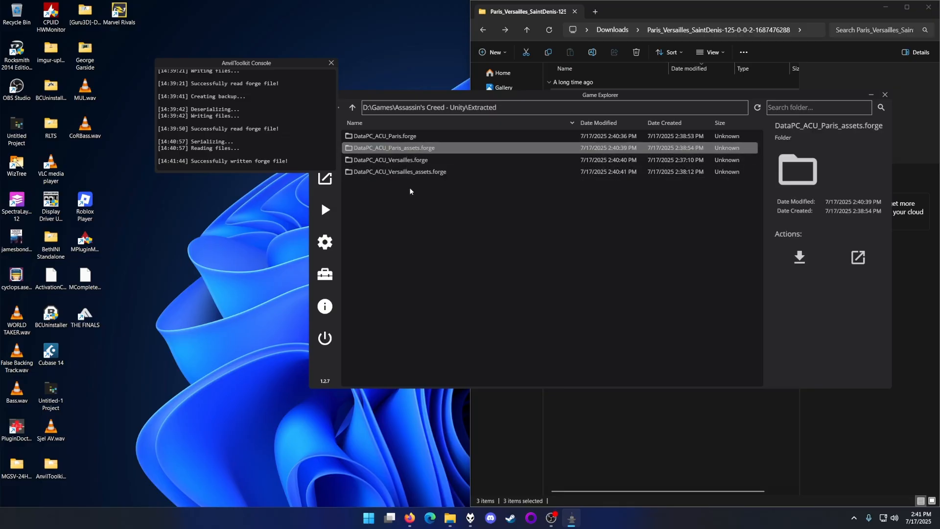
click(389, 159)
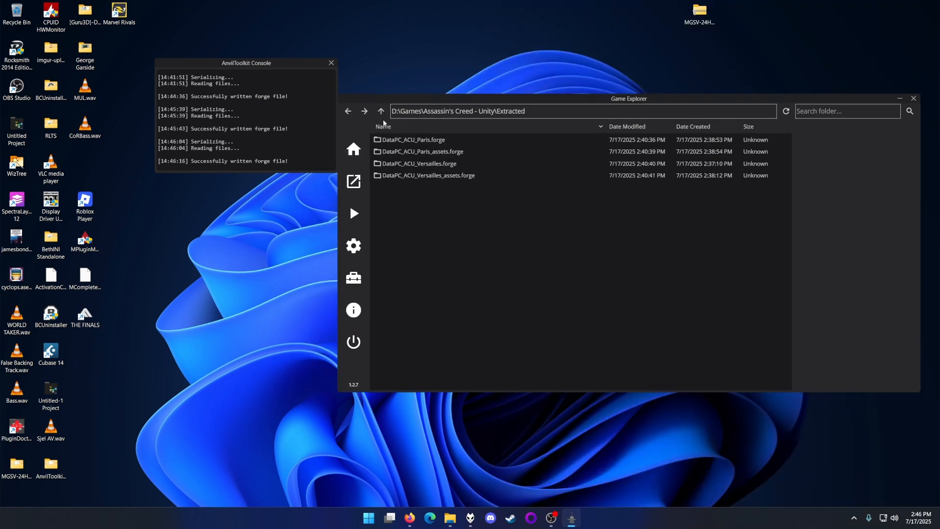
Repack the dlc_10 and dlc_11 Saint-Denis extracted folders into their forge files
click(380, 111)
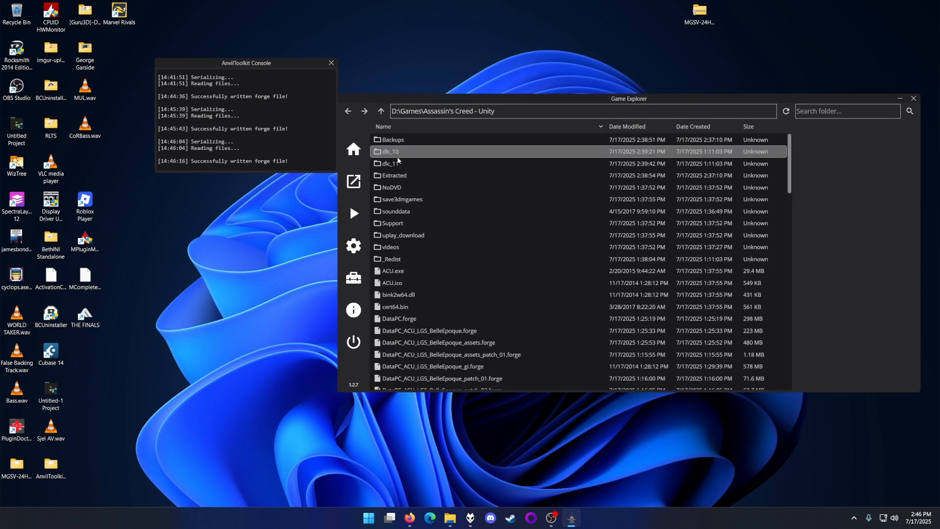
double_click(390, 150)
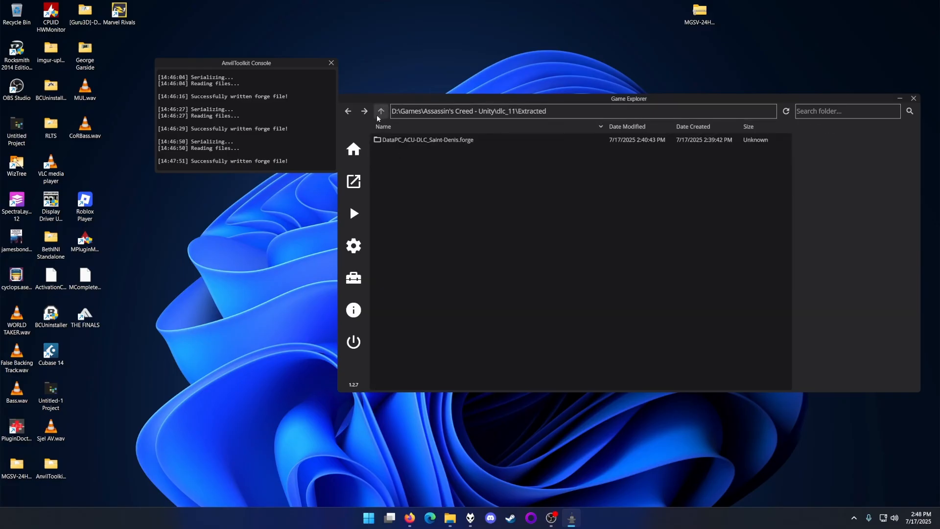
click(380, 111)
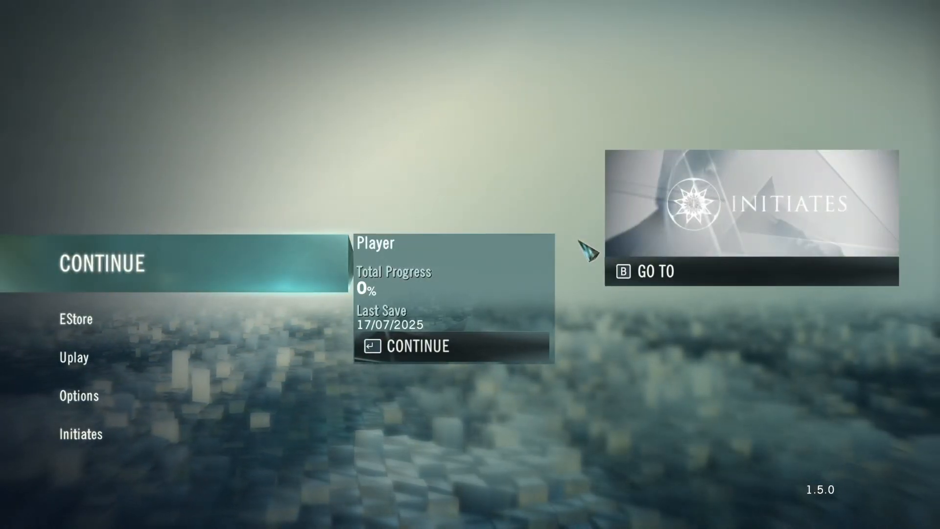
Continue the saved game from the main menu and load into gameplay
click(418, 346)
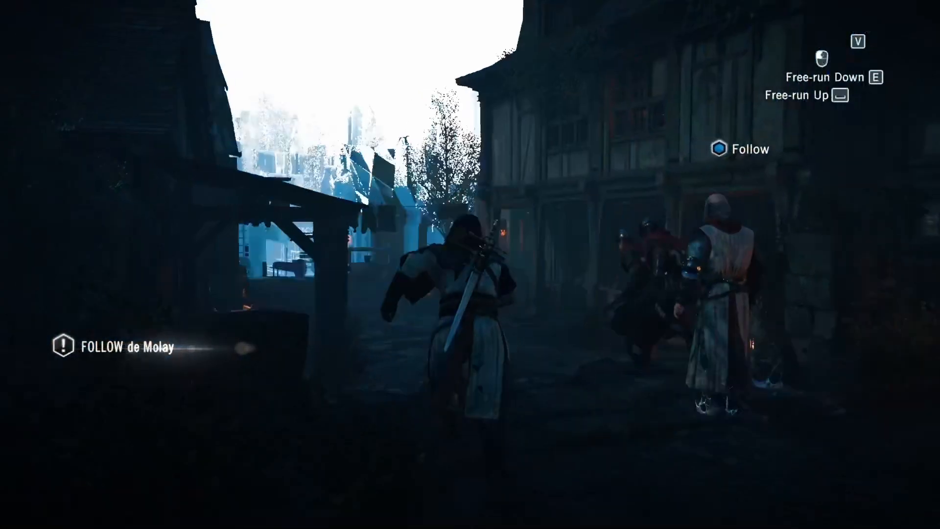